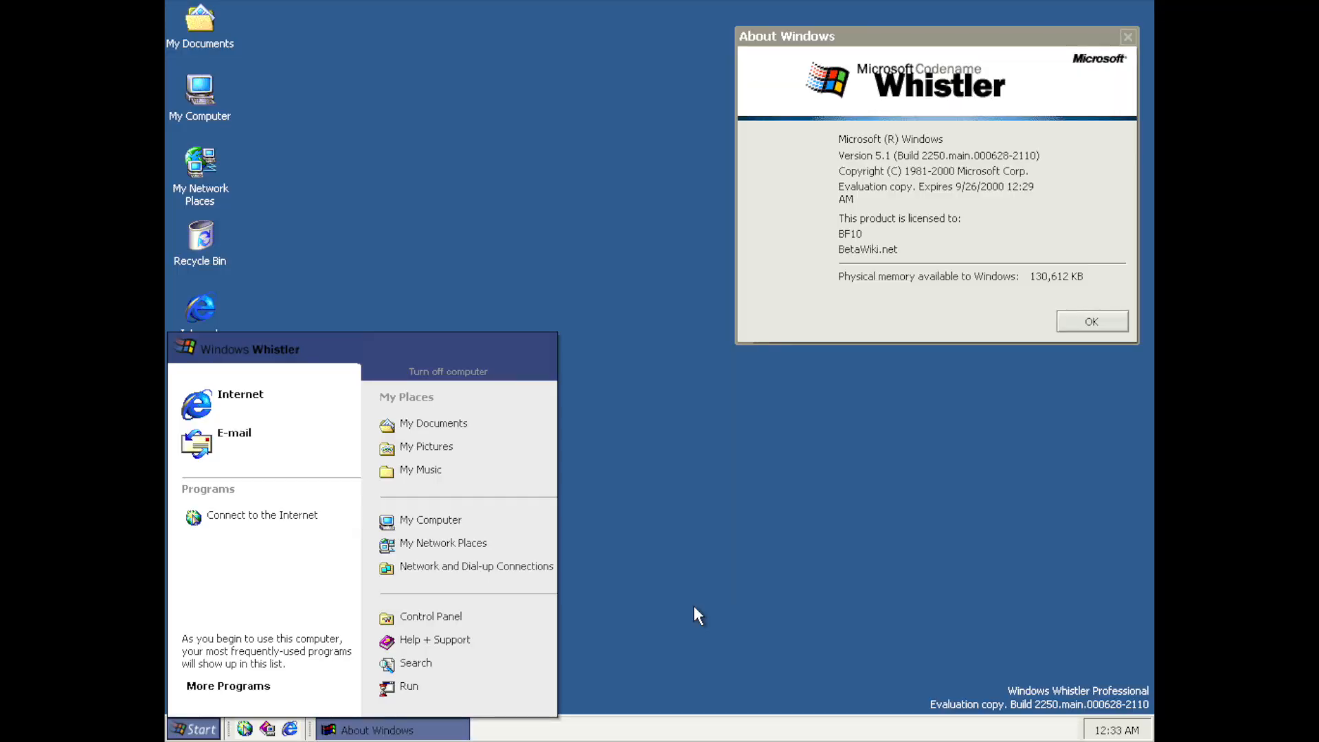
# - Open the Control Panel from the Start menu, showing its Pick a Category view
pyautogui.click(430, 615)
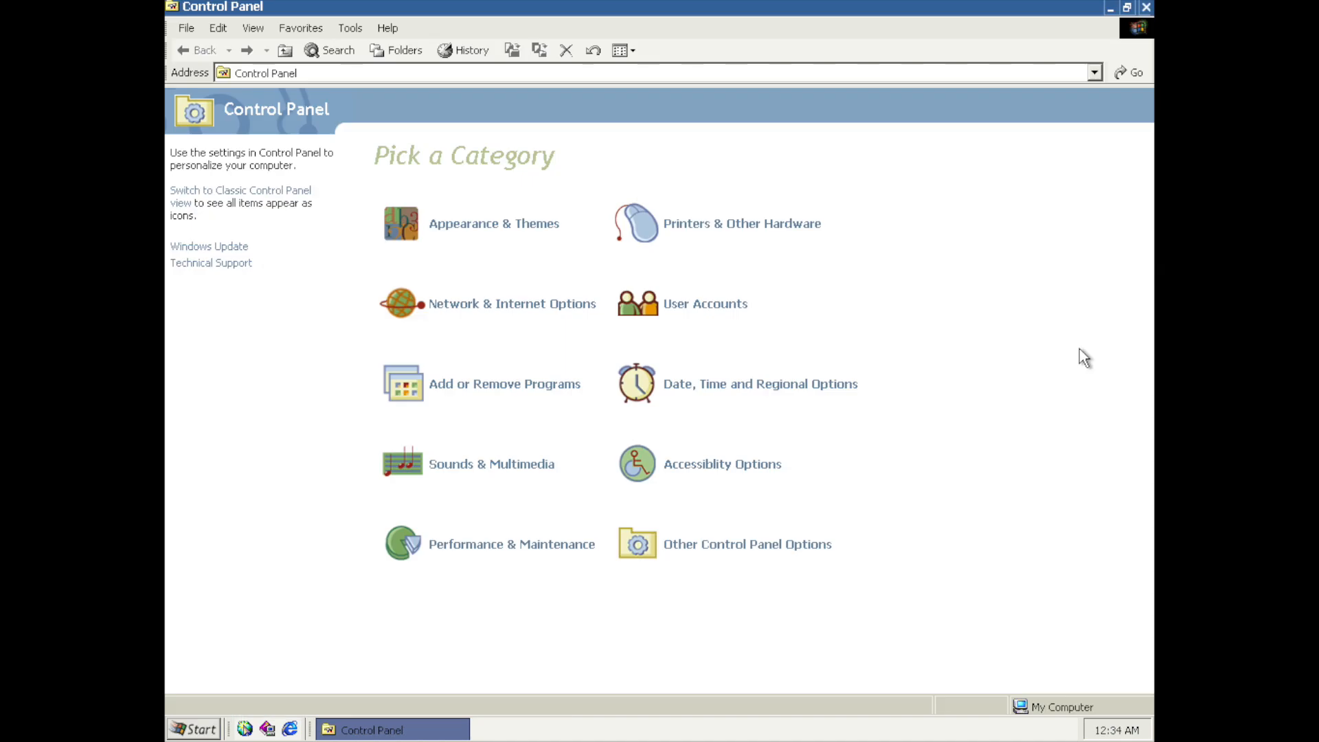